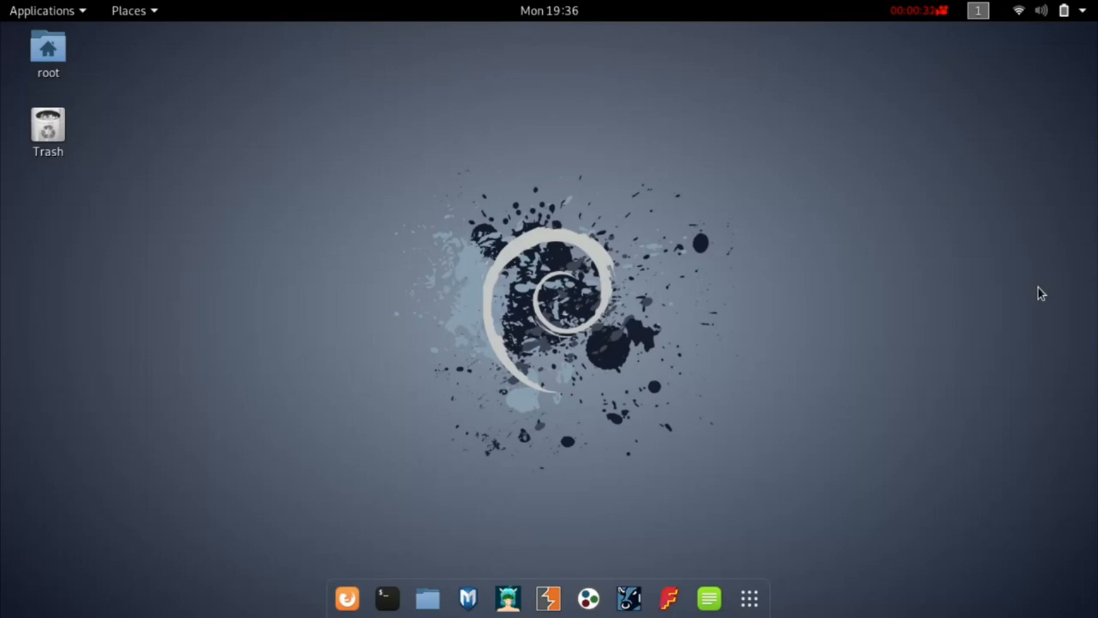
pyautogui.moveTo(346, 597)
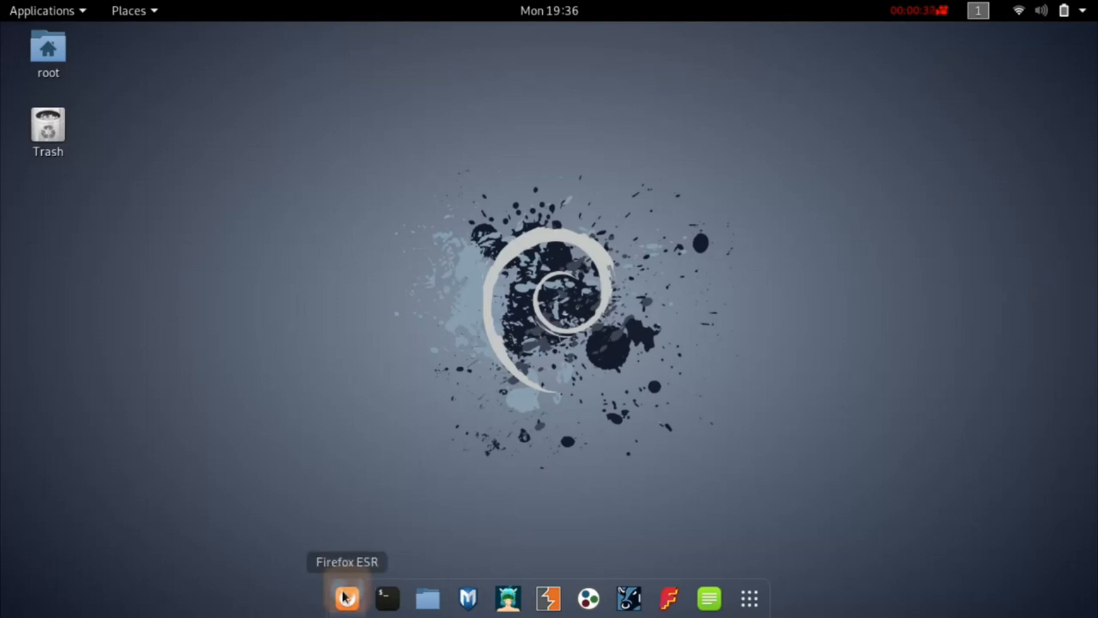
pyautogui.click(347, 597)
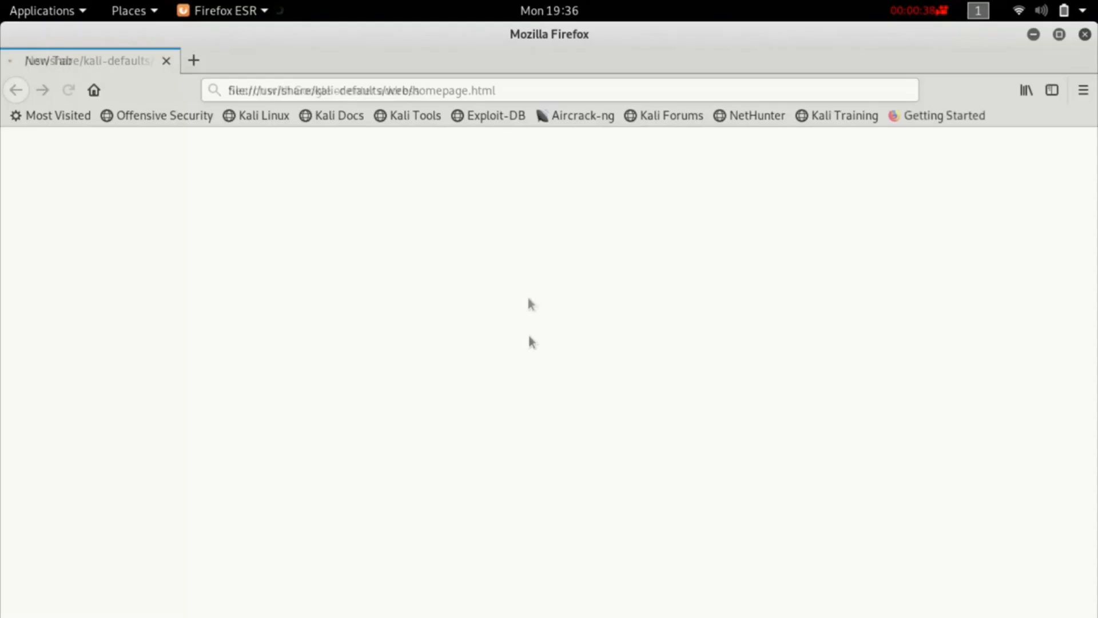
pyautogui.press('Return')
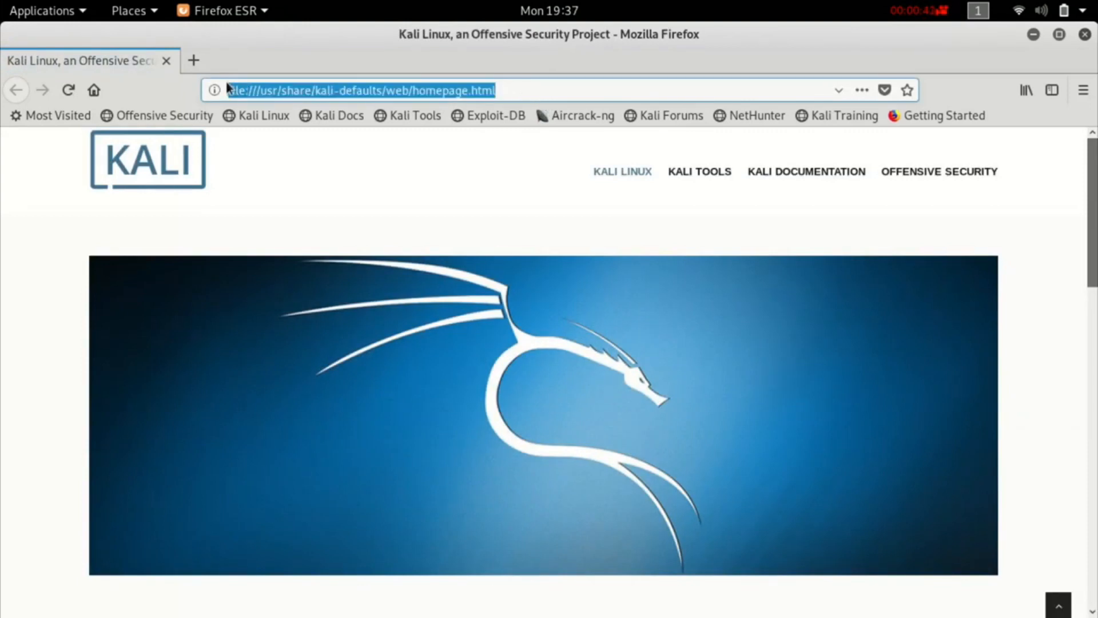
pyautogui.write('https://www.python.org/downloads/')
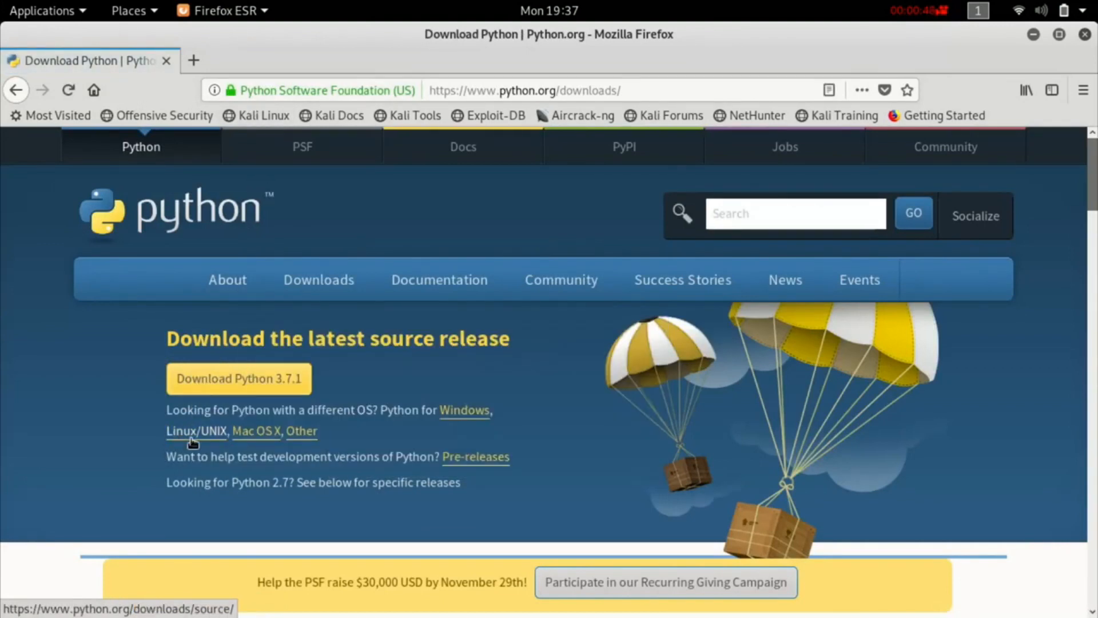
pyautogui.moveTo(190, 439)
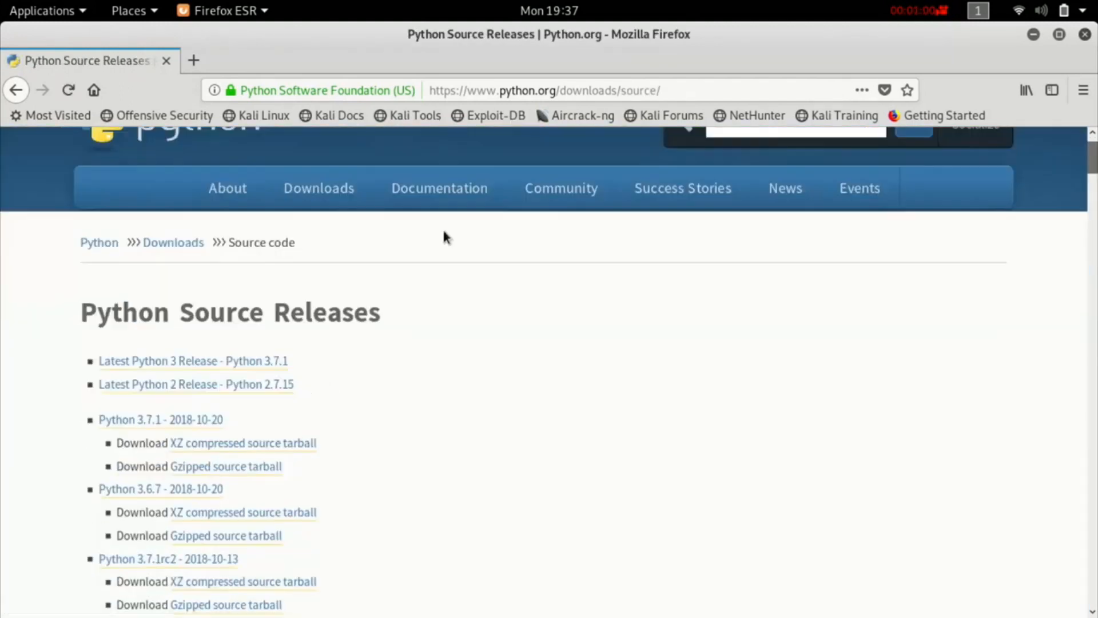
pyautogui.moveTo(198, 411)
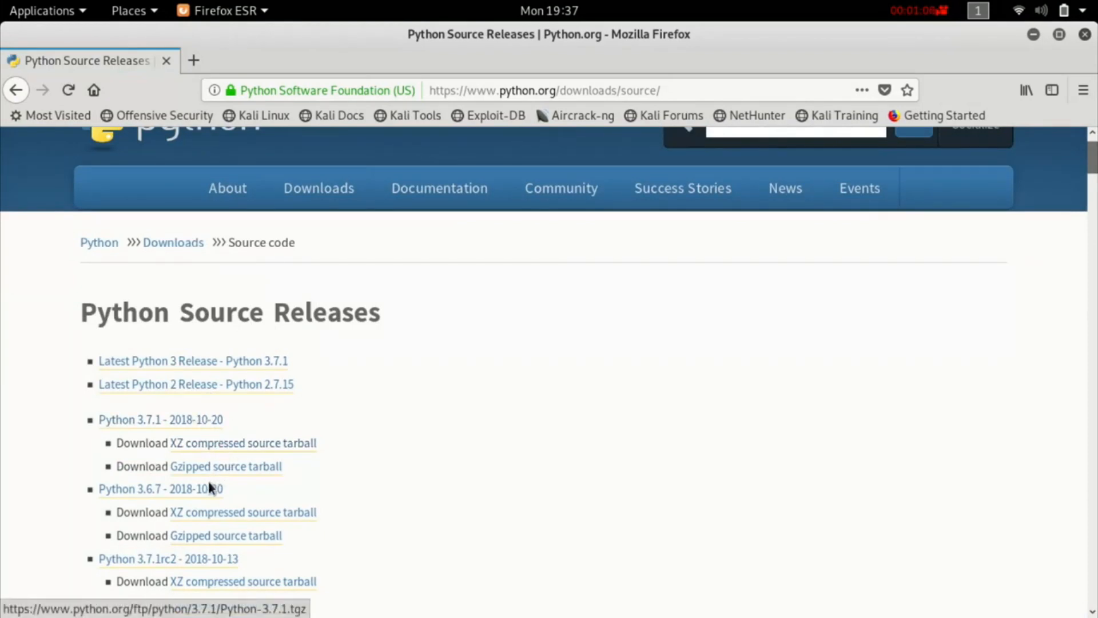
# Save the Python 3.7.1 gzipped source tarball, Python-3.7.1.tgz, to disk
pyautogui.click(225, 466)
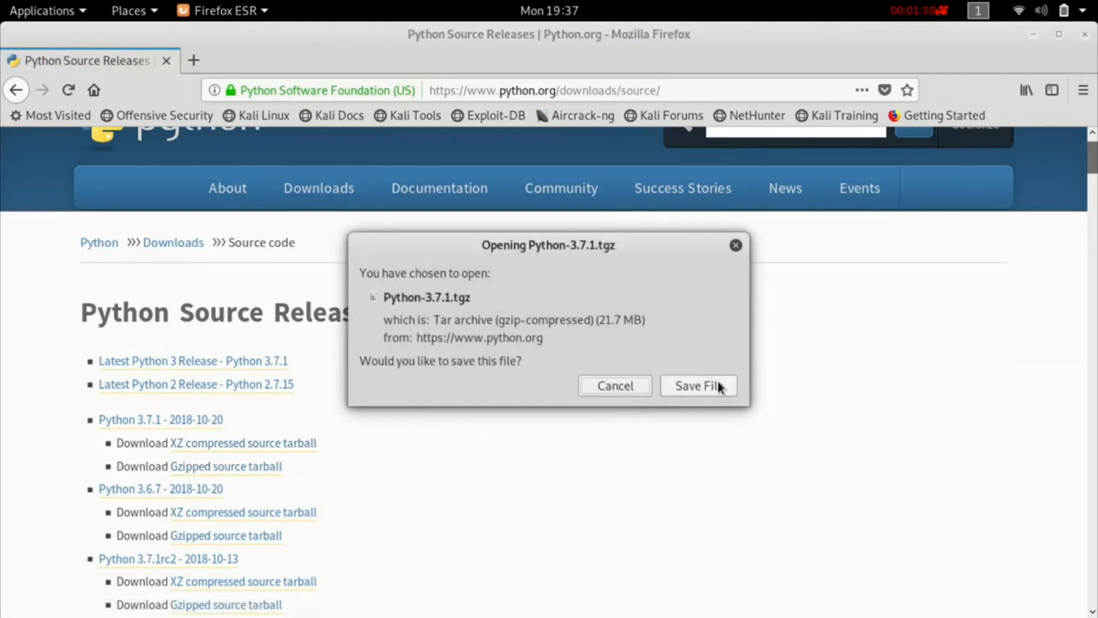
pyautogui.click(698, 386)
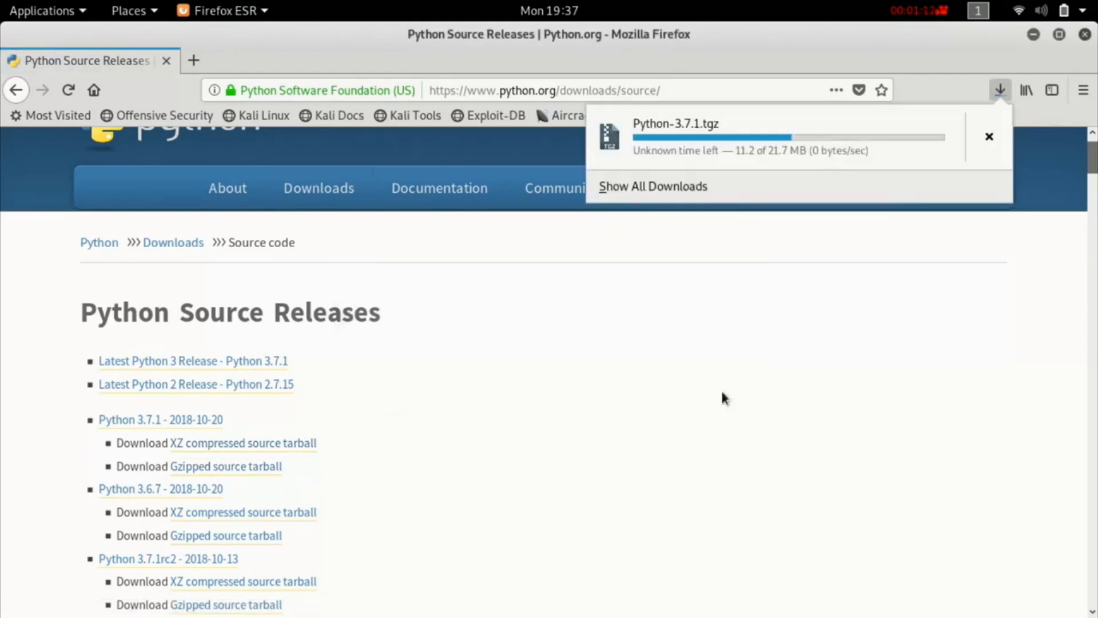
pyautogui.moveTo(976, 153)
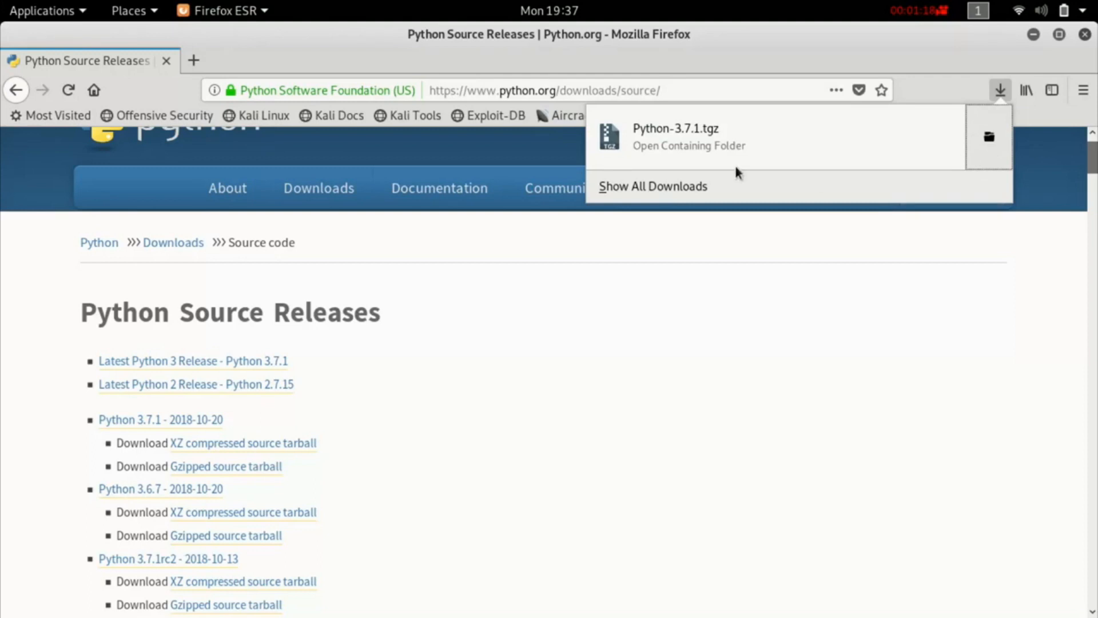
# Extract Python-3.7.1.tgz to the Desktop, close Firefox, and move the Python-3.7.1 folder to the top
pyautogui.click(688, 136)
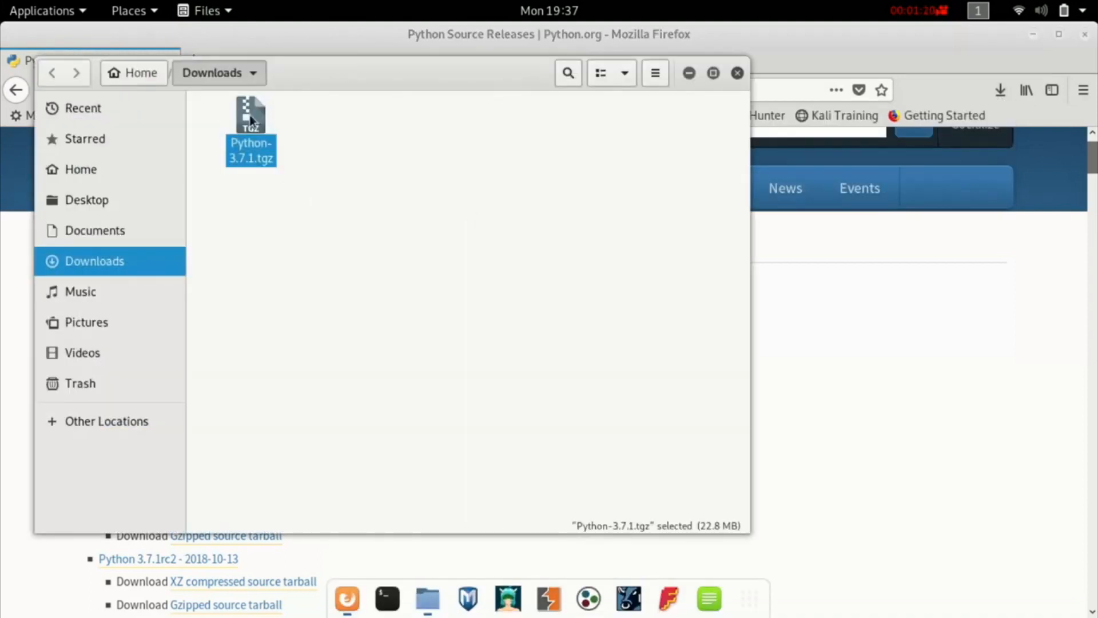
pyautogui.rightClick(249, 130)
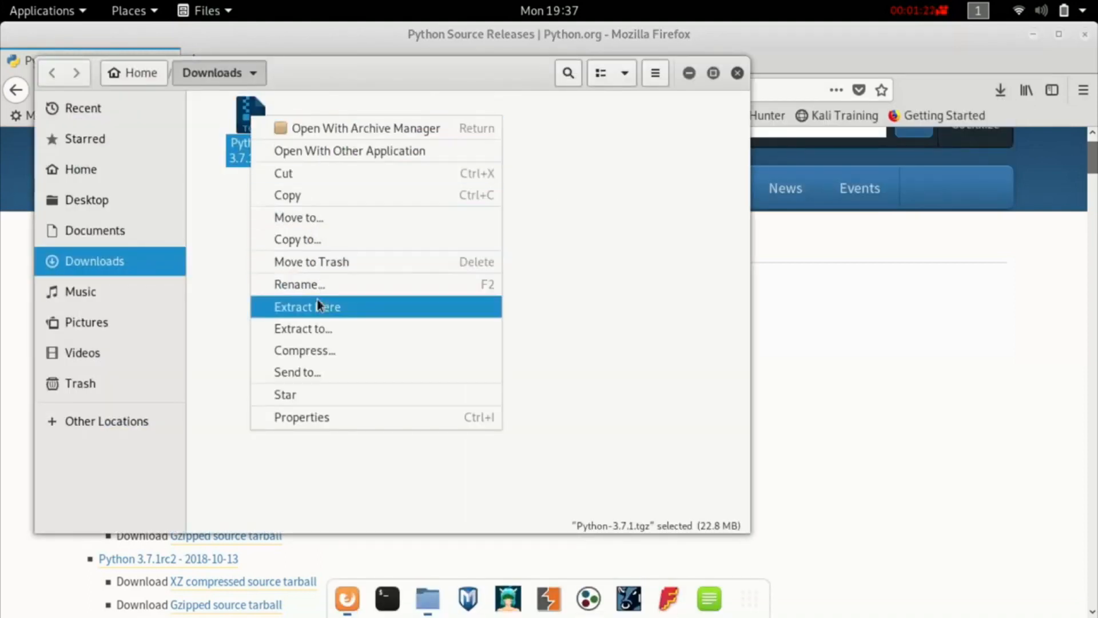
pyautogui.click(302, 328)
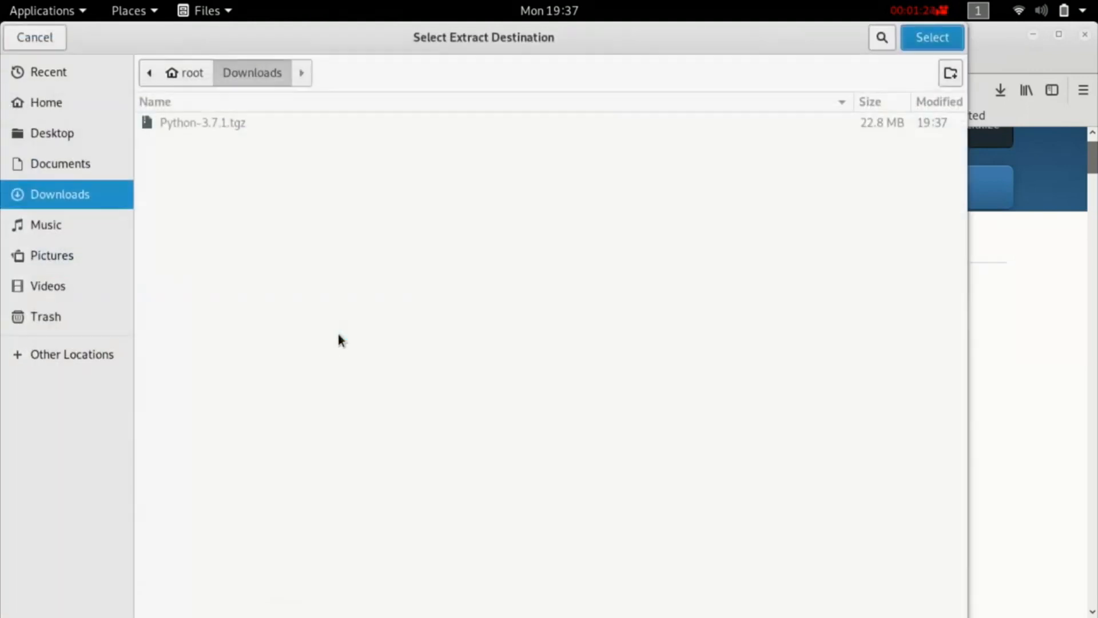
pyautogui.click(52, 133)
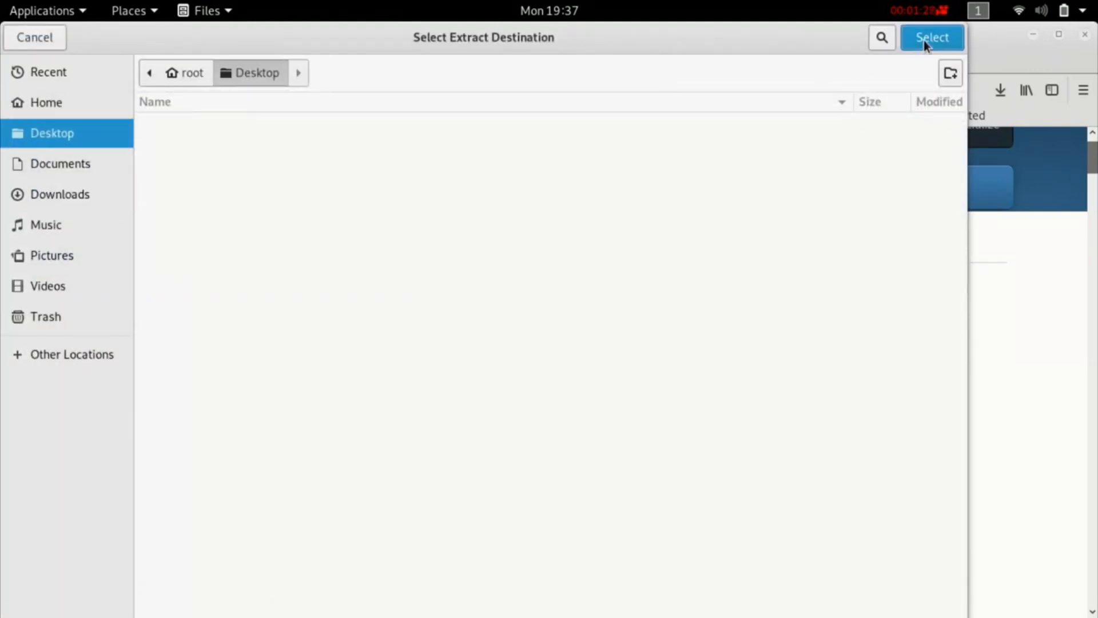
pyautogui.click(931, 37)
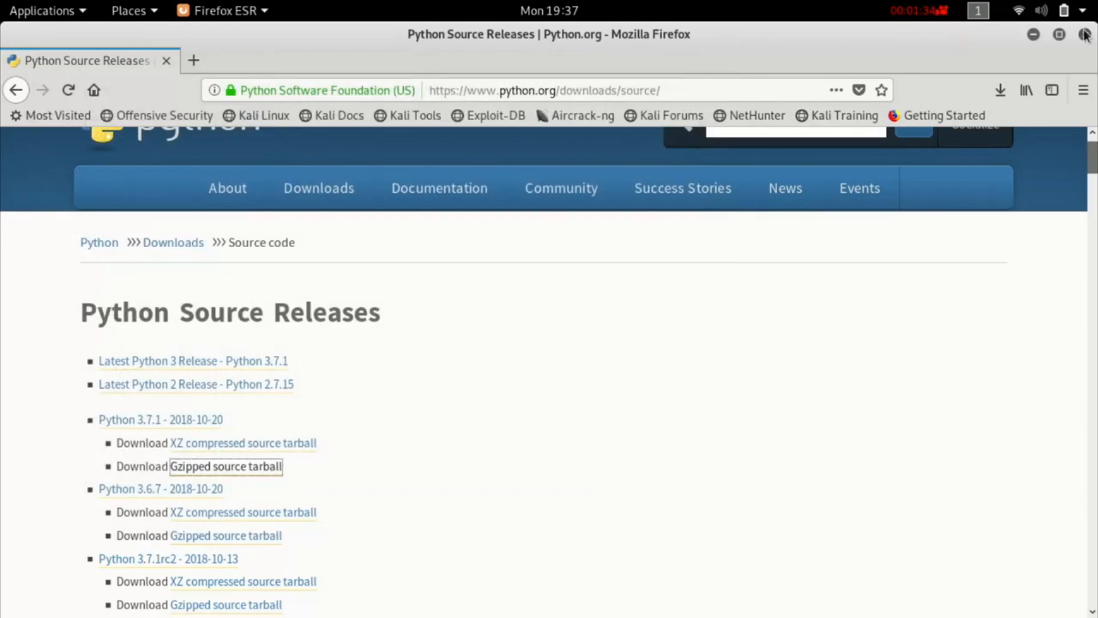
pyautogui.click(1058, 35)
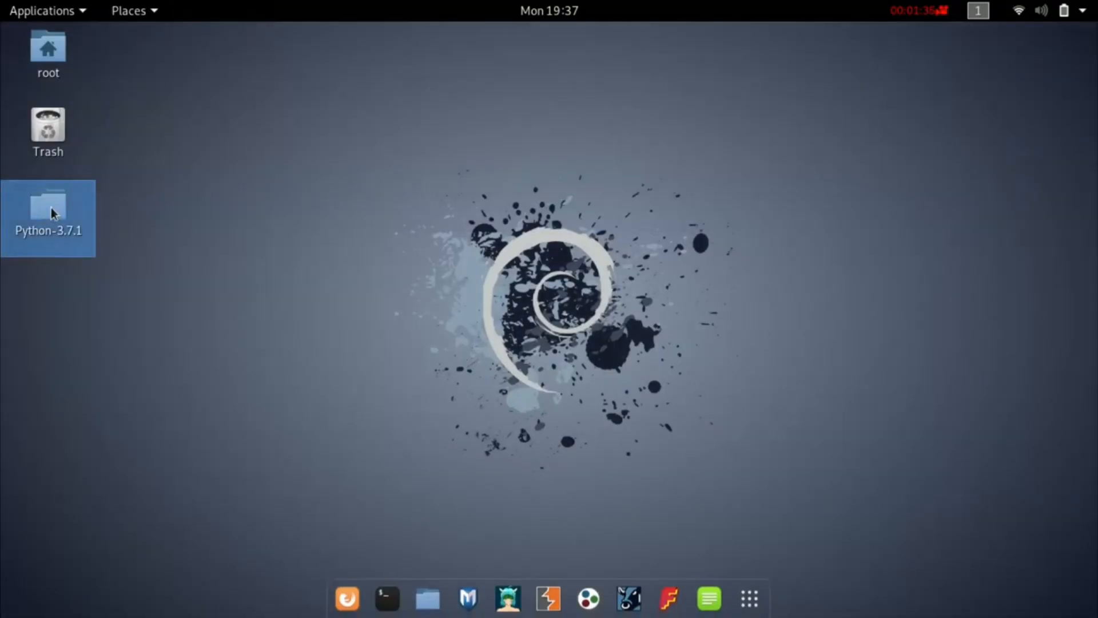
pyautogui.moveTo(48, 218); pyautogui.dragTo(337, 60)
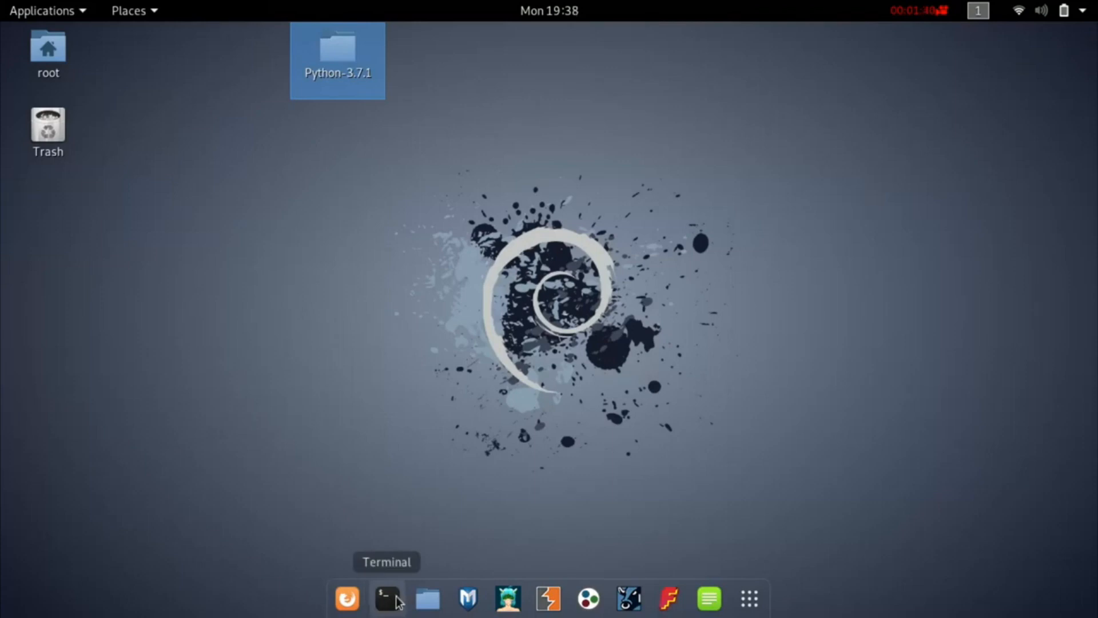
# In the terminal, cd into Desktop, then Python-3.7.1/, listing contents with ls at each level
pyautogui.click(386, 598)
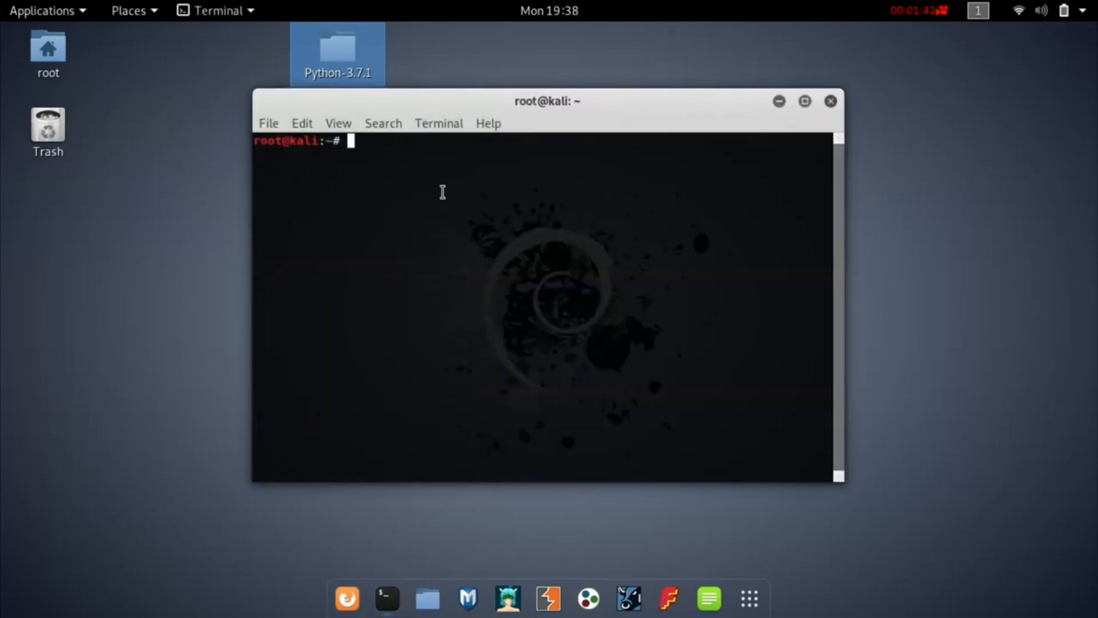
pyautogui.write('cd')
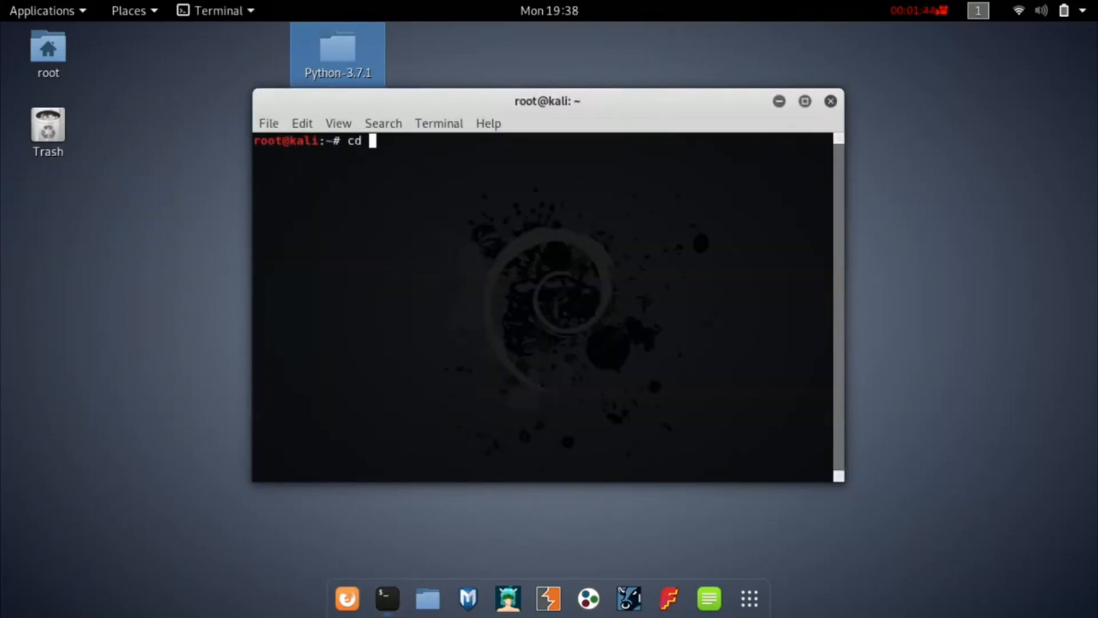
pyautogui.write('Desktop')
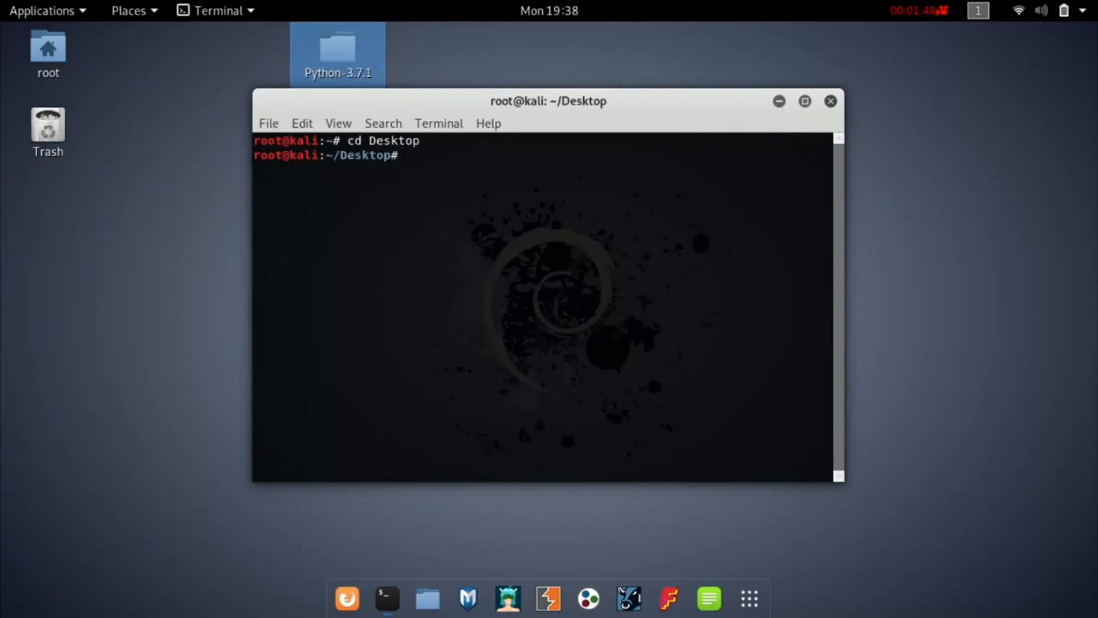
pyautogui.write('ls')
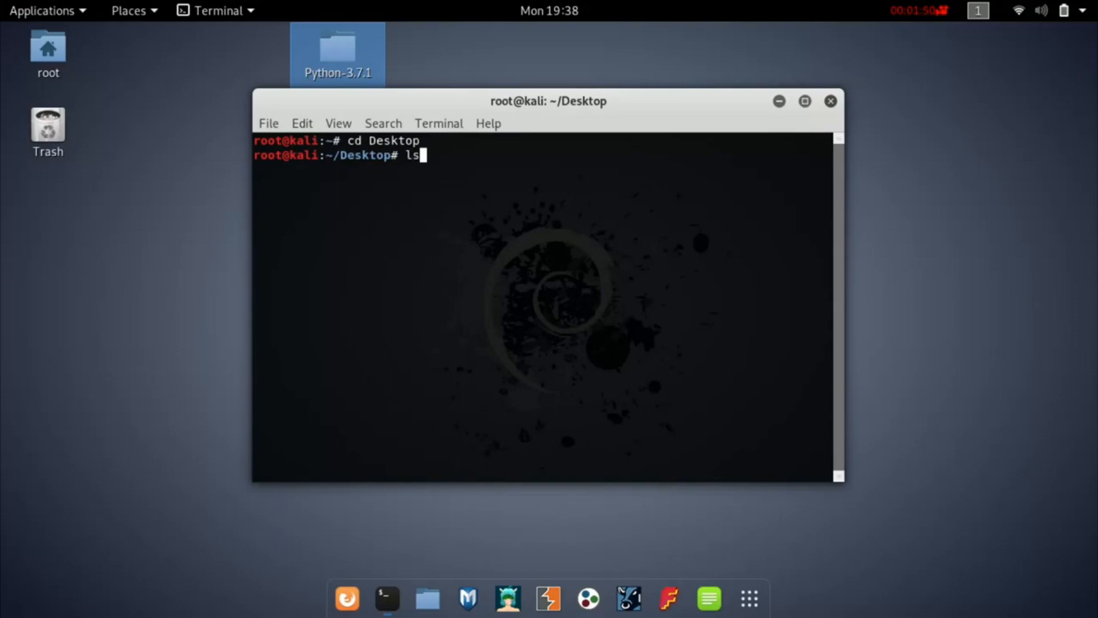
pyautogui.write('cd')
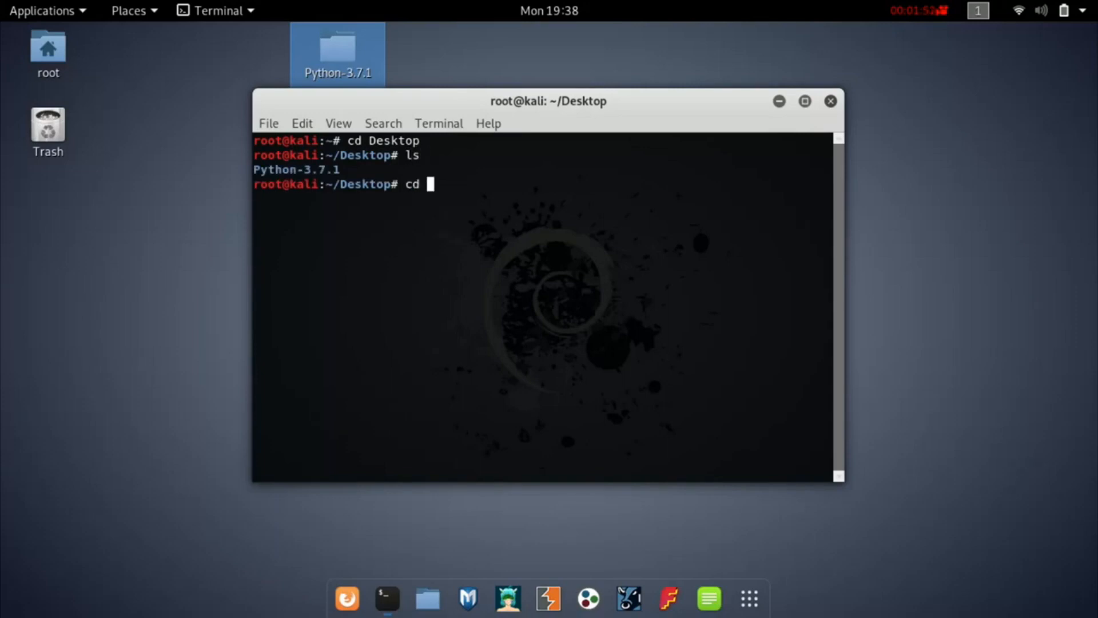
pyautogui.write('Python-3.7.1/')
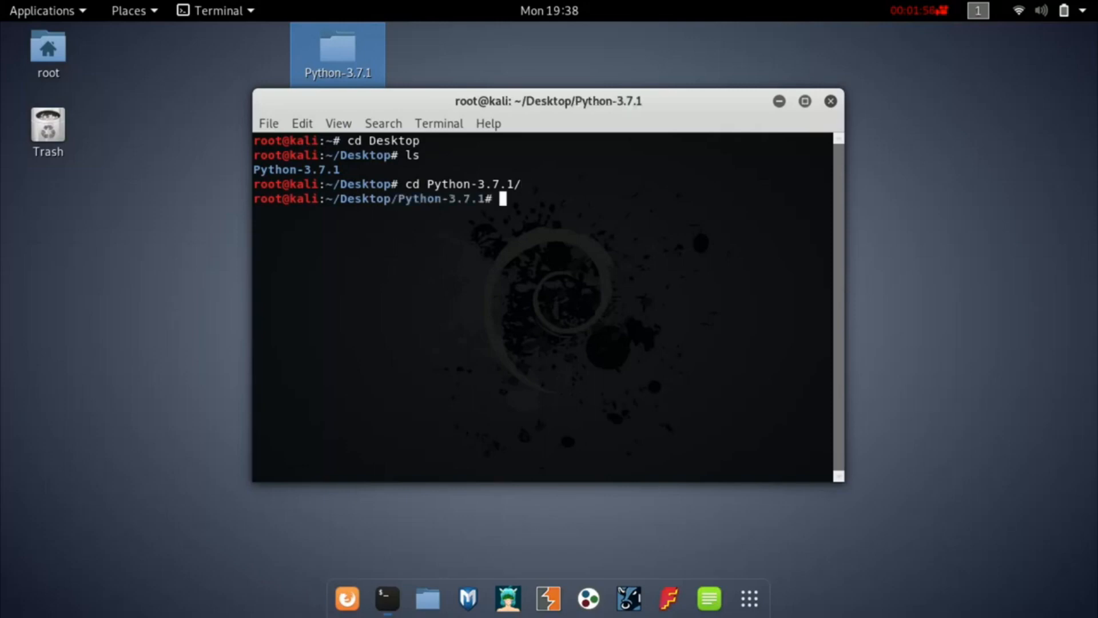
pyautogui.write('ls')
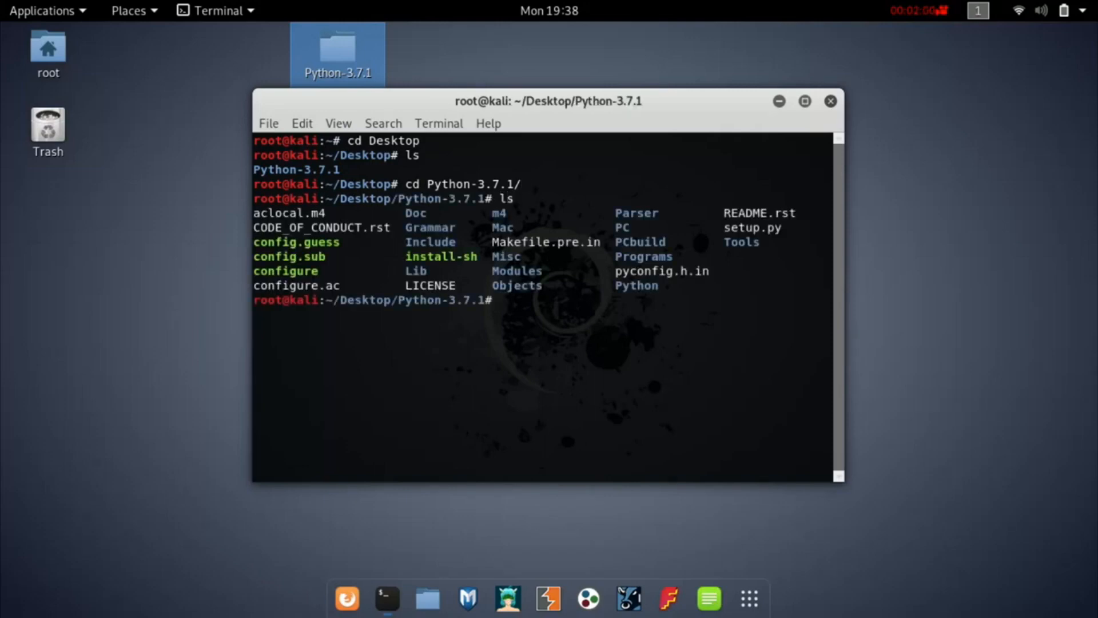
# Run ./configure in the Python-3.7.1 source folder to generate the Makefile
pyautogui.write('./')
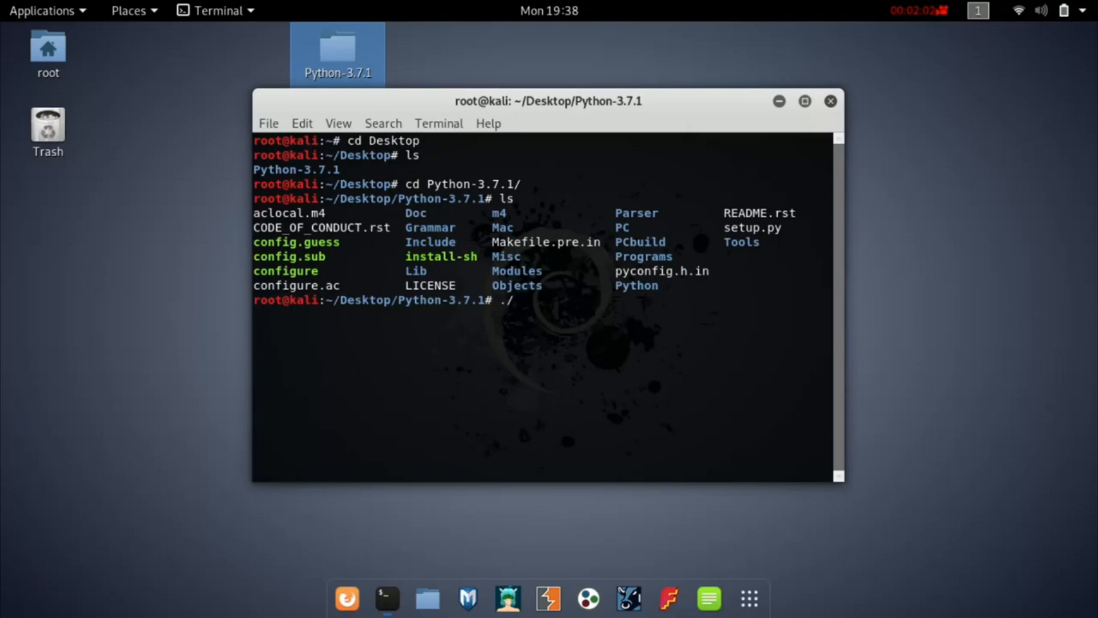
pyautogui.write('configure')
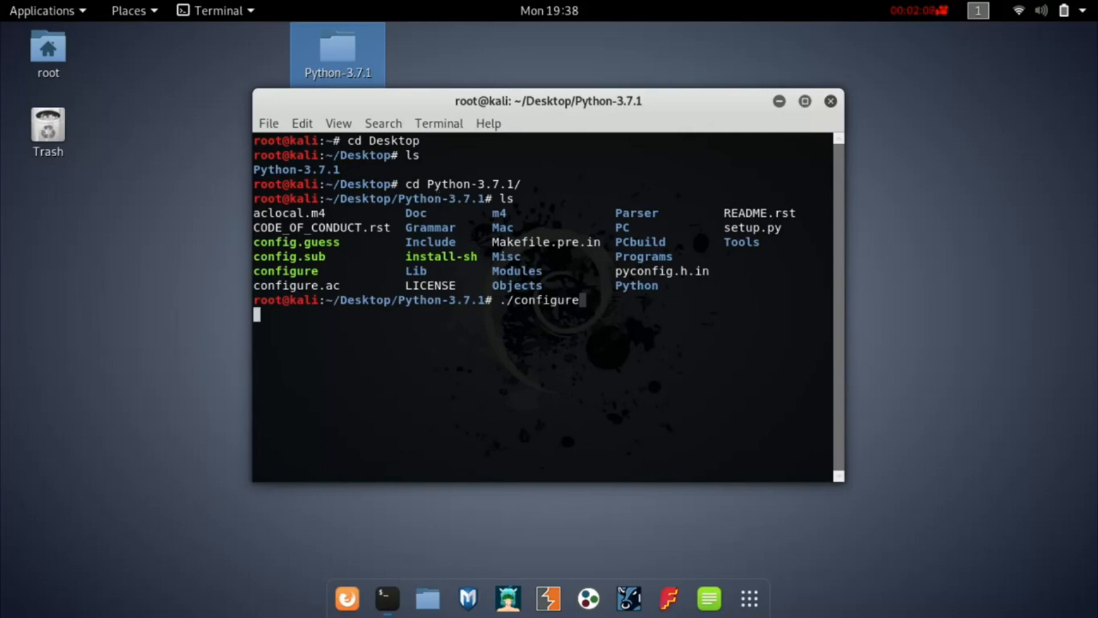
pyautogui.press('Return')
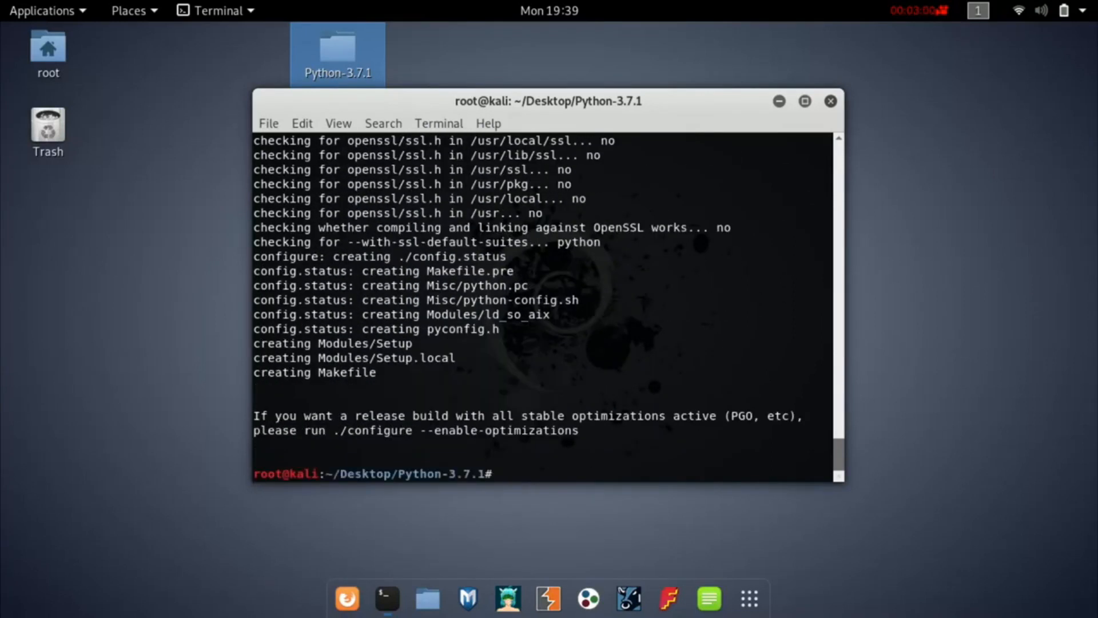
# Run make to compile the Python 3.7.1 source
pyautogui.write('make')
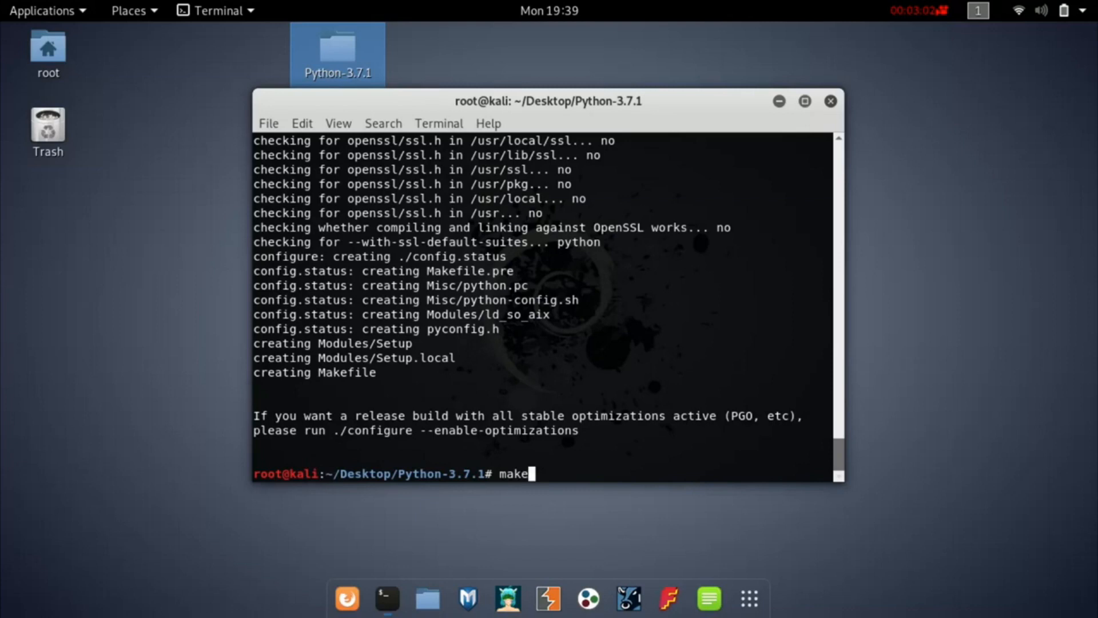
pyautogui.press('Return')
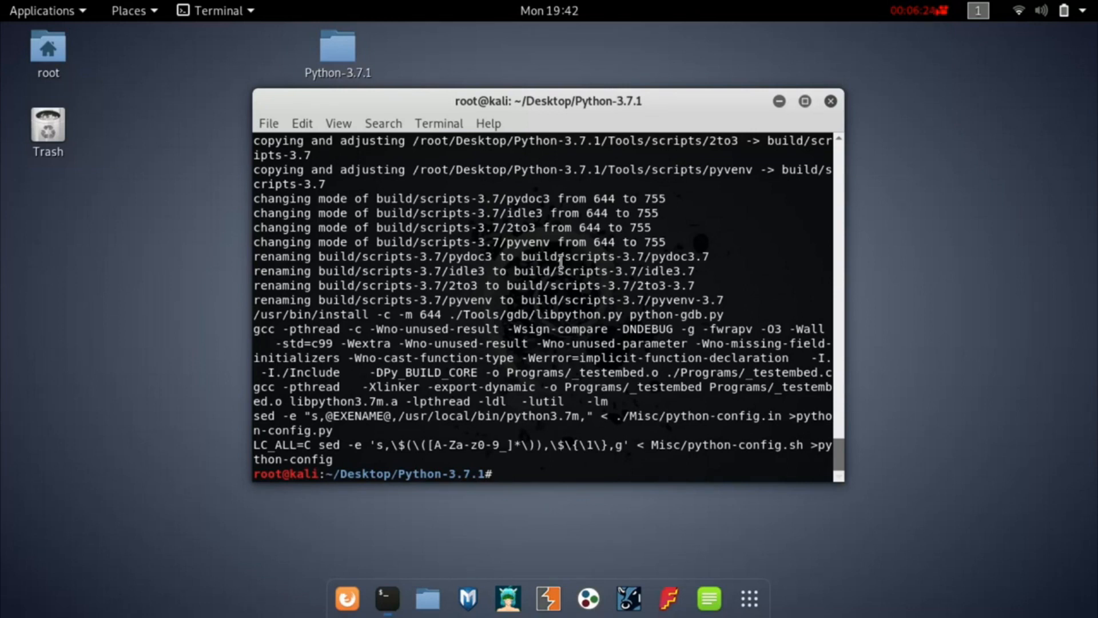
# Switch to root with su root and enter make install at the prompt without running it
pyautogui.write('su')
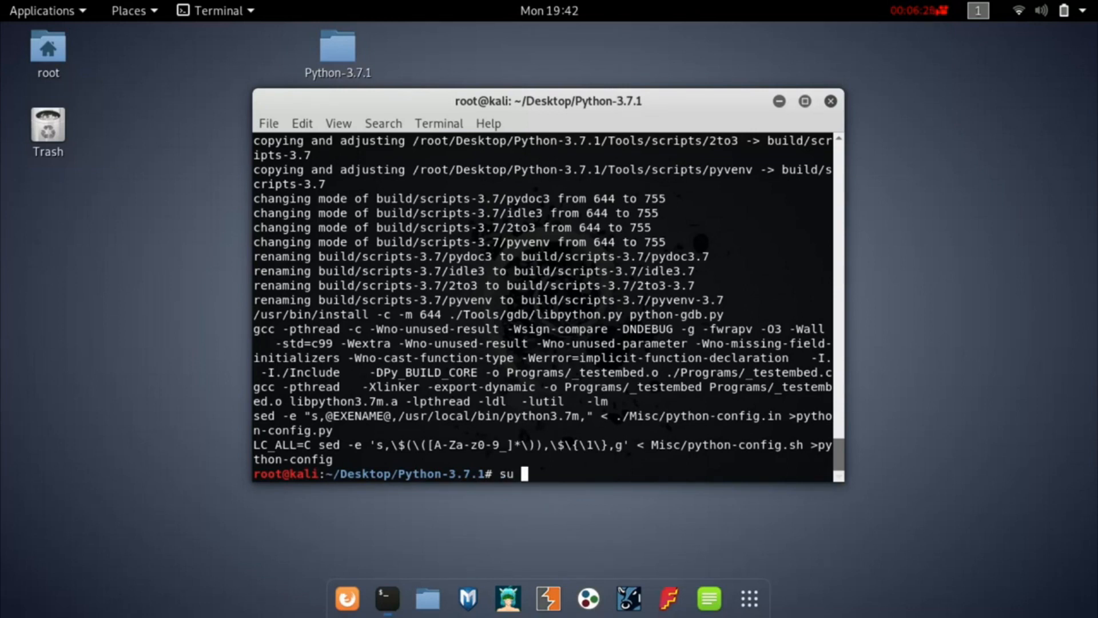
pyautogui.write('root')
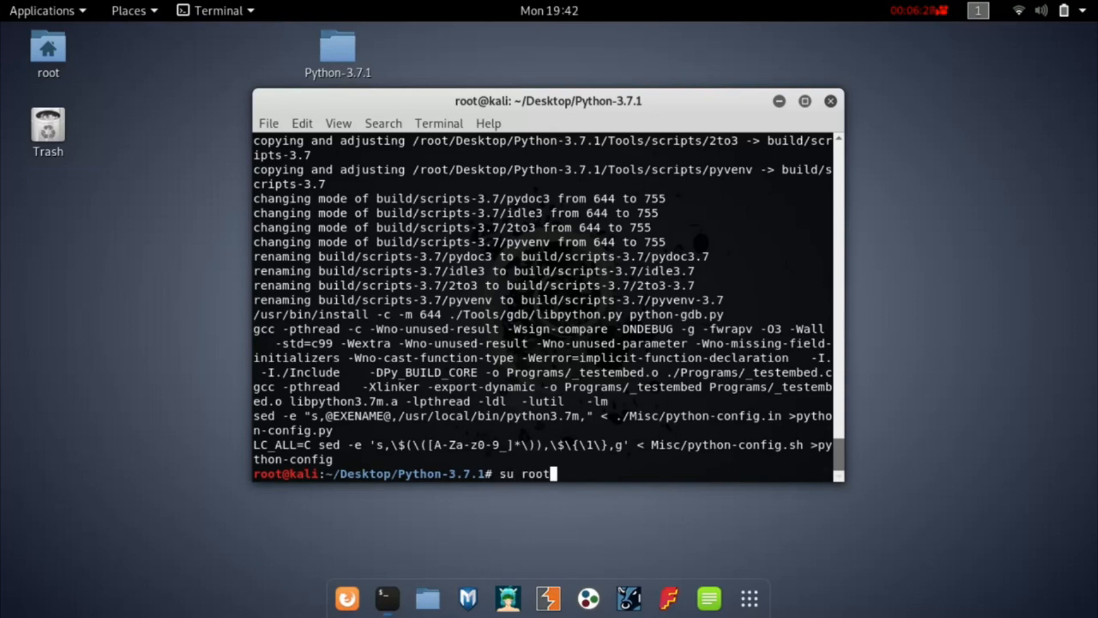
pyautogui.press('Return')
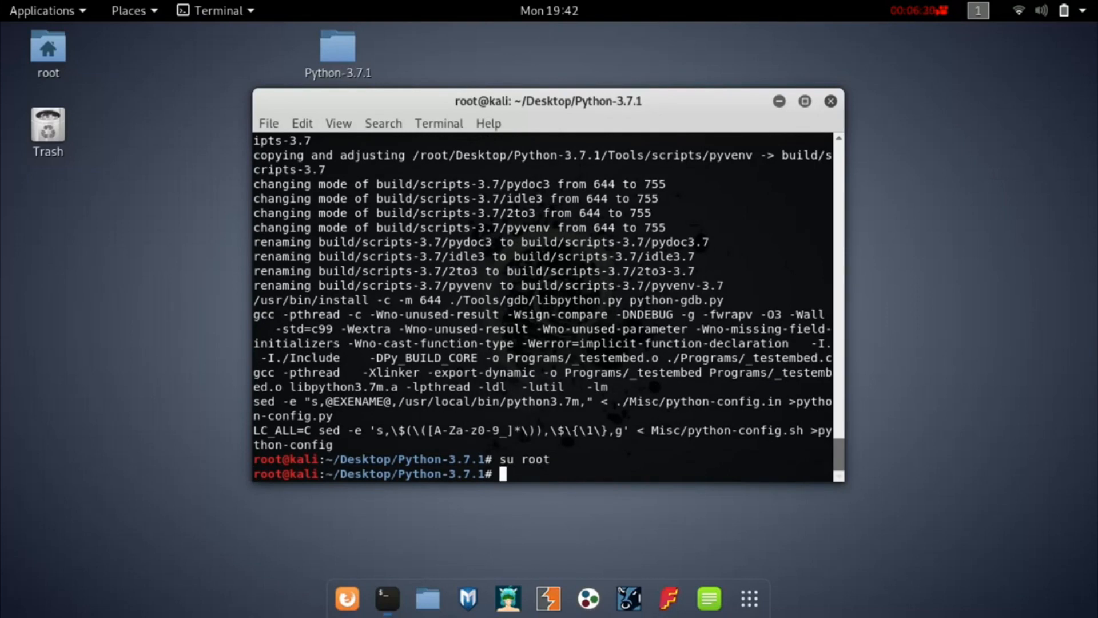
pyautogui.write('make in')
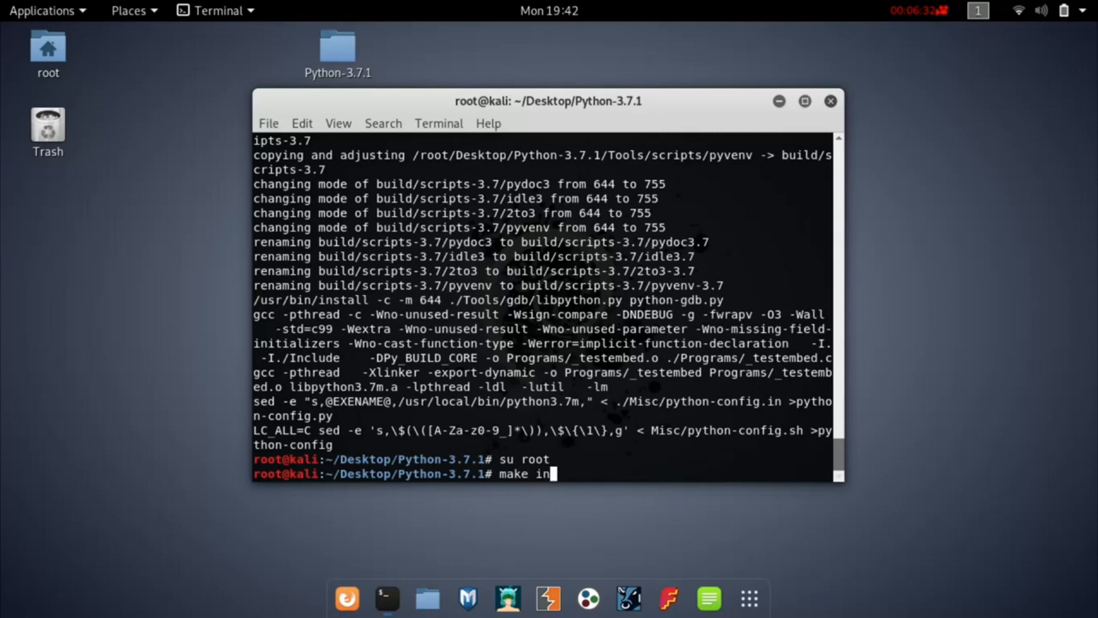
pyautogui.write('stall')
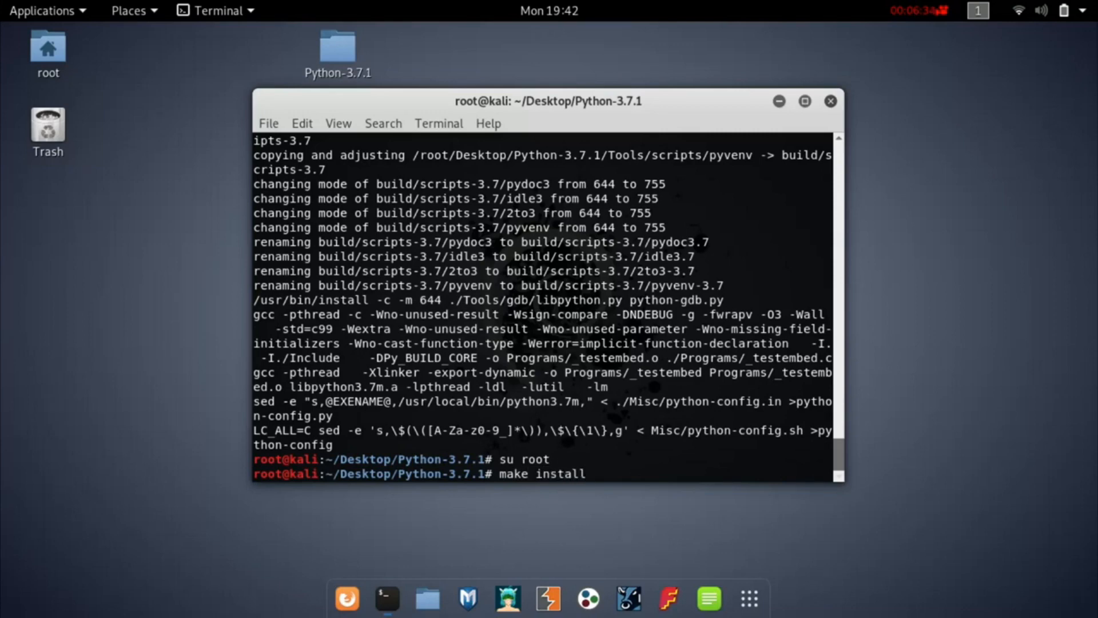